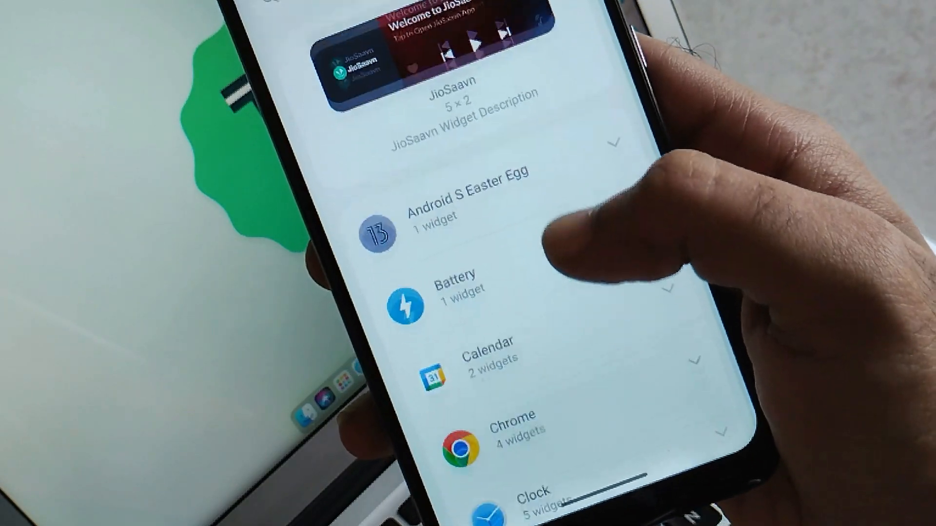
# - Expand the Battery widget preview and scroll through the Clock widgets
pyautogui.click(454, 287)
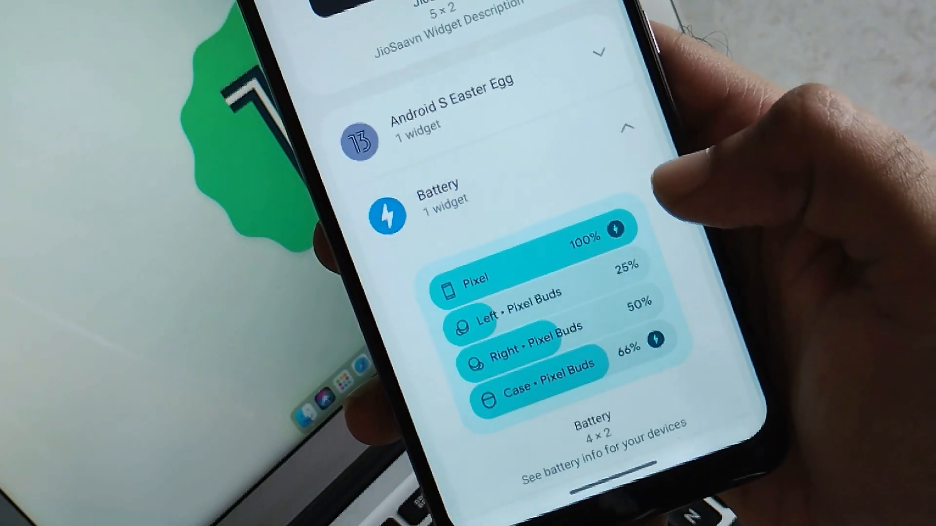
pyautogui.scroll(3)
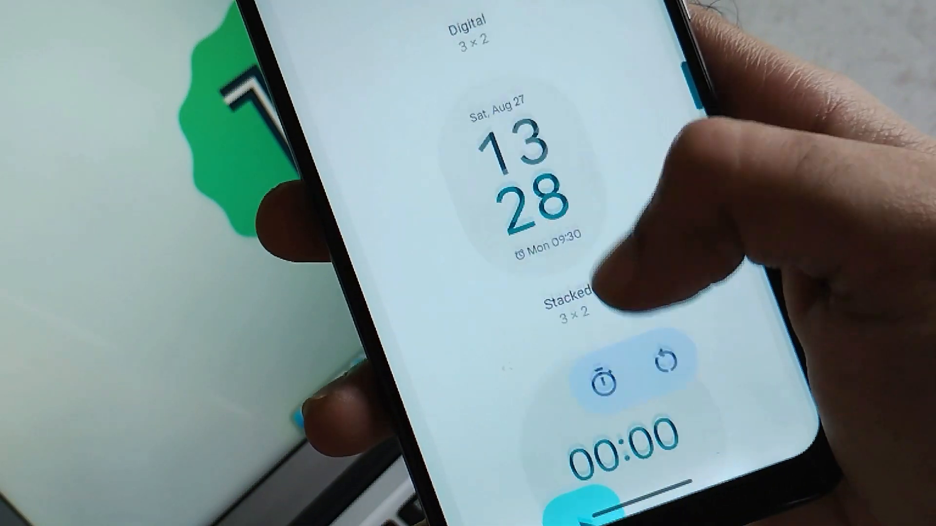
pyautogui.scroll(-3)
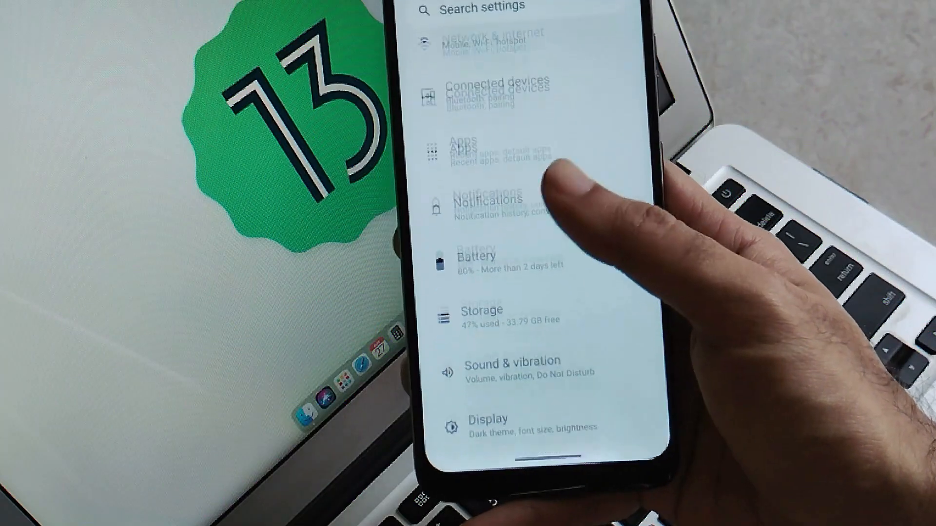
# - Go to Display > Lock screen and toggle the Double-line clock option
pyautogui.click(484, 421)
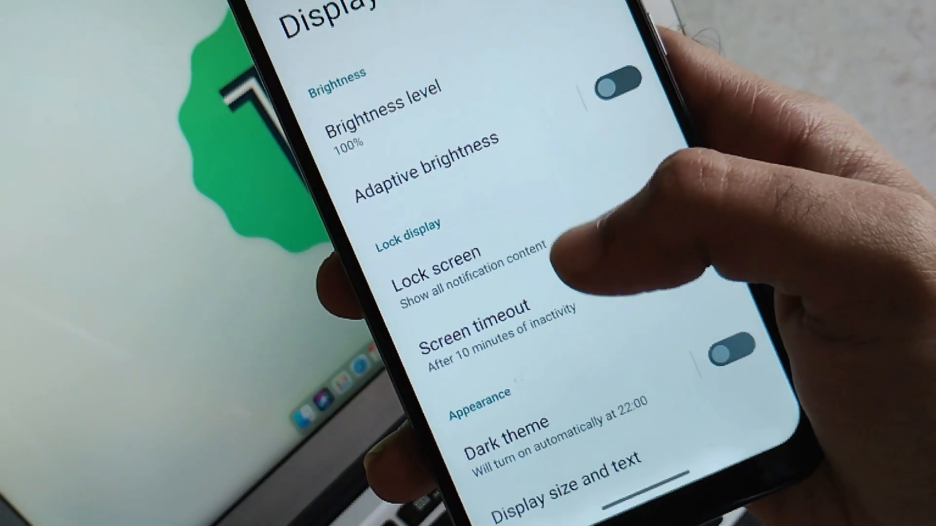
pyautogui.click(433, 274)
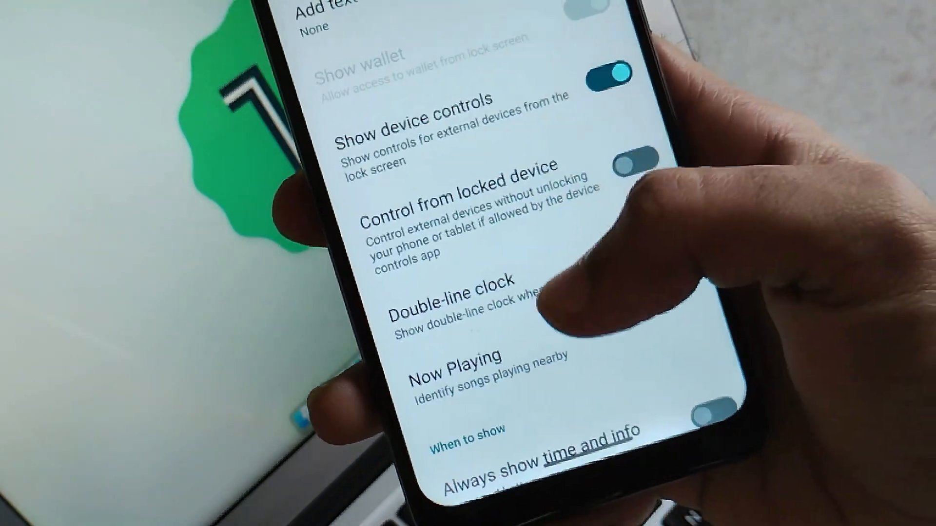
pyautogui.click(456, 370)
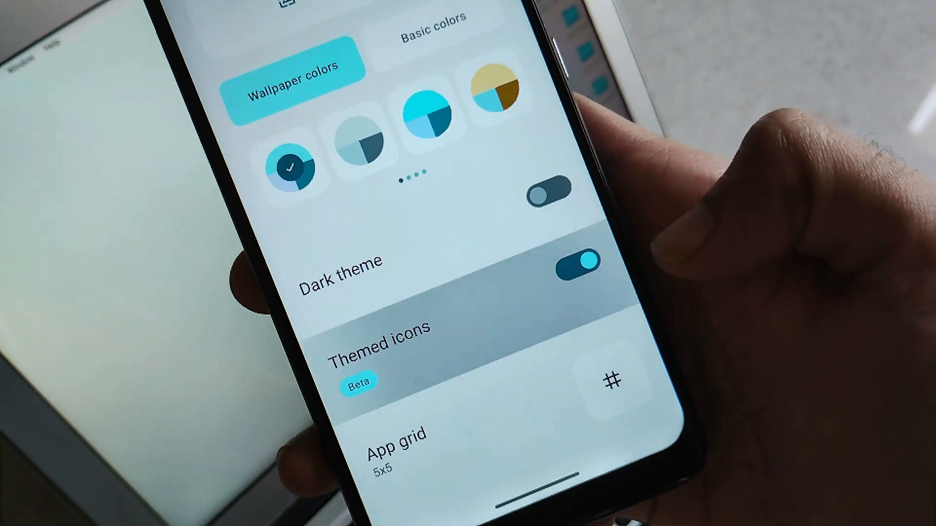
# - Scroll through Wallpaper colors, Dark theme, Themed icons and App grid options
pyautogui.scroll(-3)
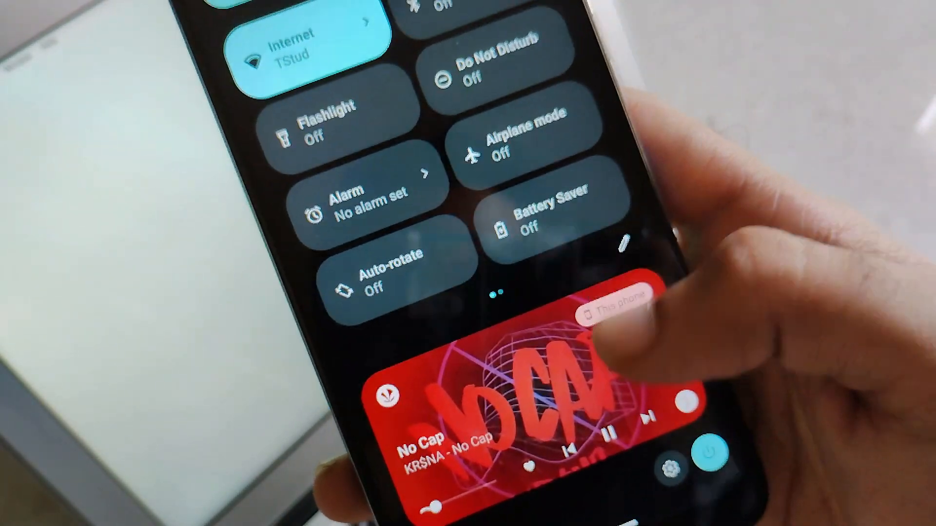
# - Expand quick settings fully to show the No Cap media player, then return to Settings
pyautogui.scroll(-3)
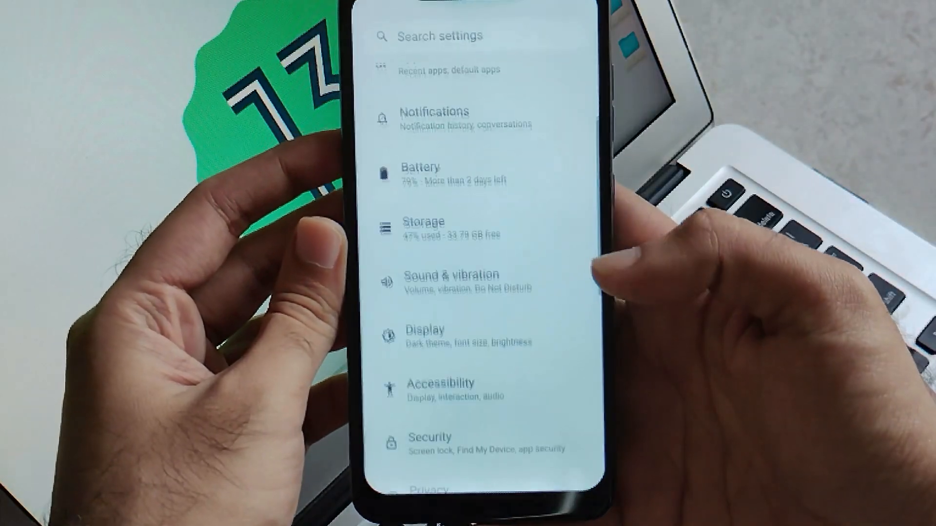
# - Search settings for "gam" to show the Games result from Google Play services
pyautogui.scroll(-3)
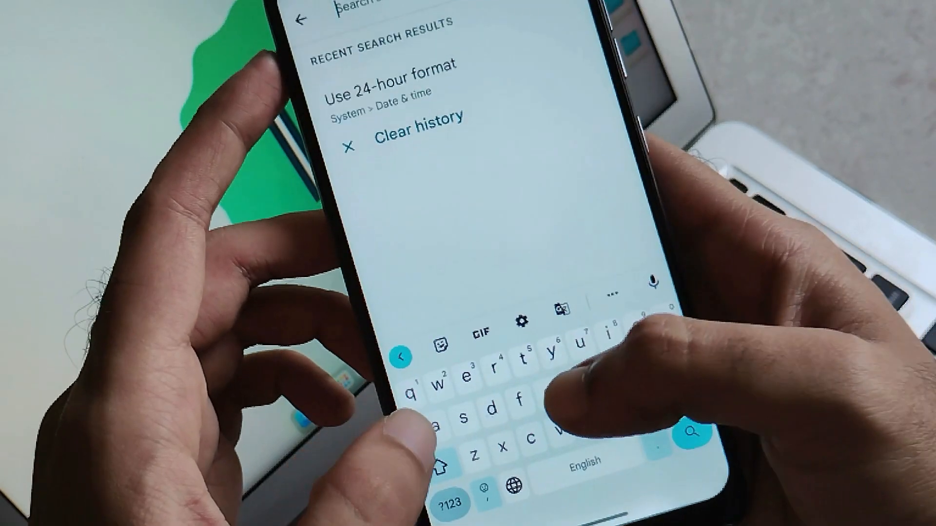
pyautogui.write('gami')
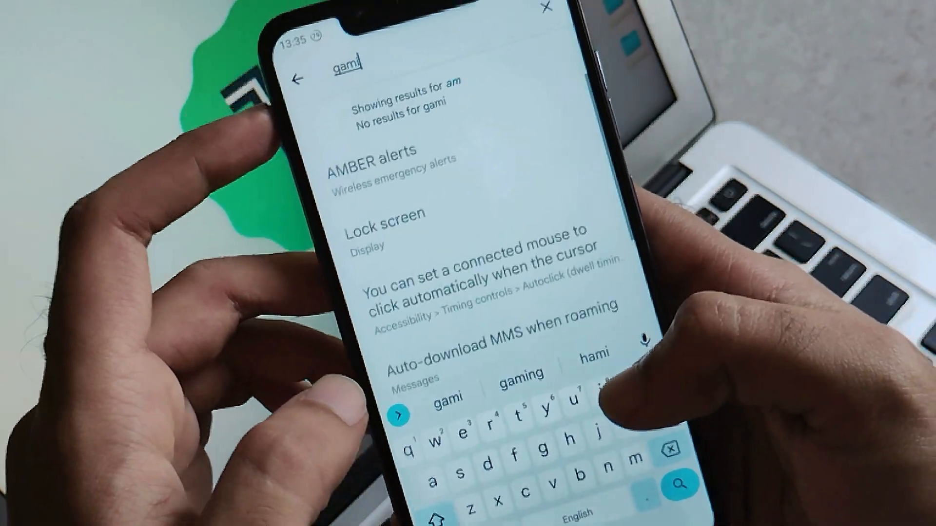
pyautogui.press('Backspace')
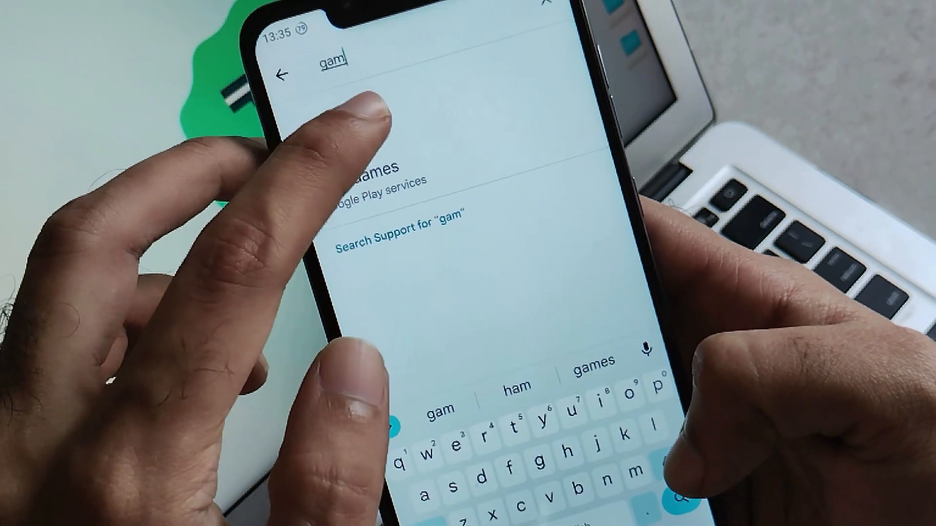